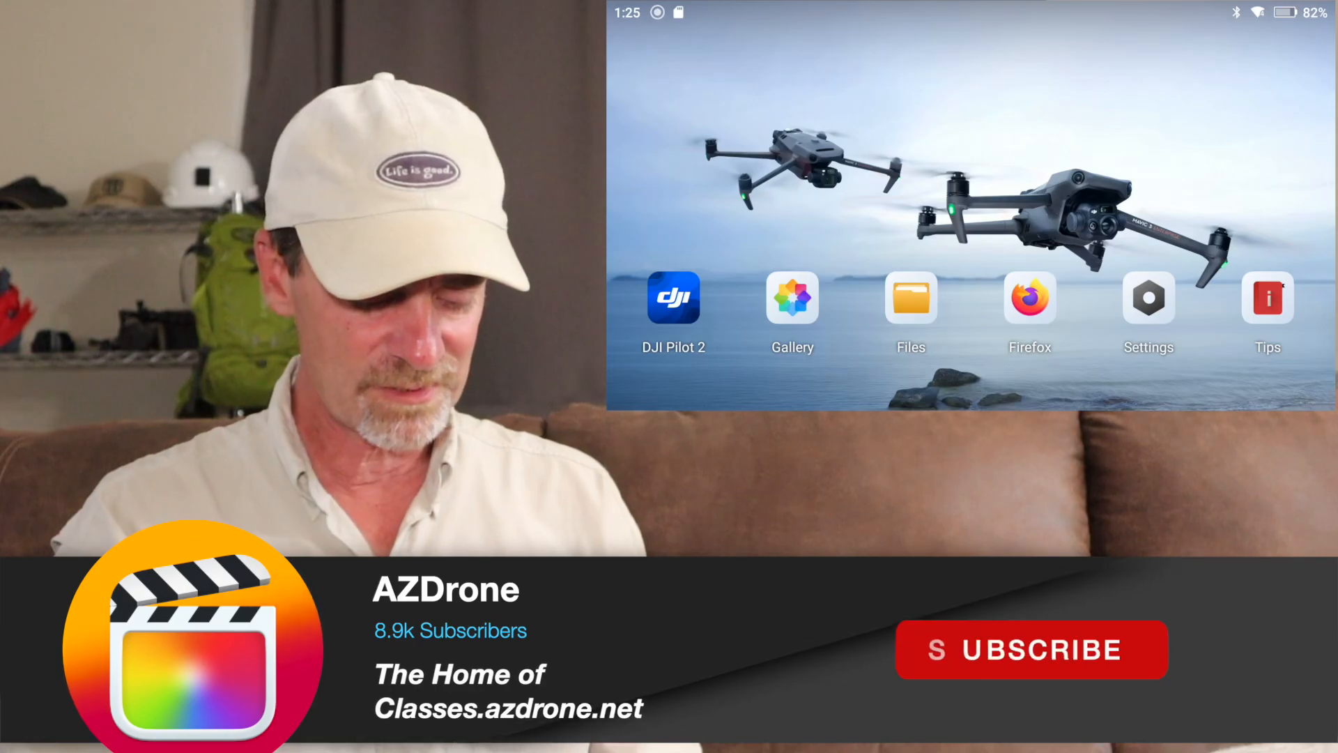
Step: Launch DJI Pilot 2 from the home screen
click(673, 299)
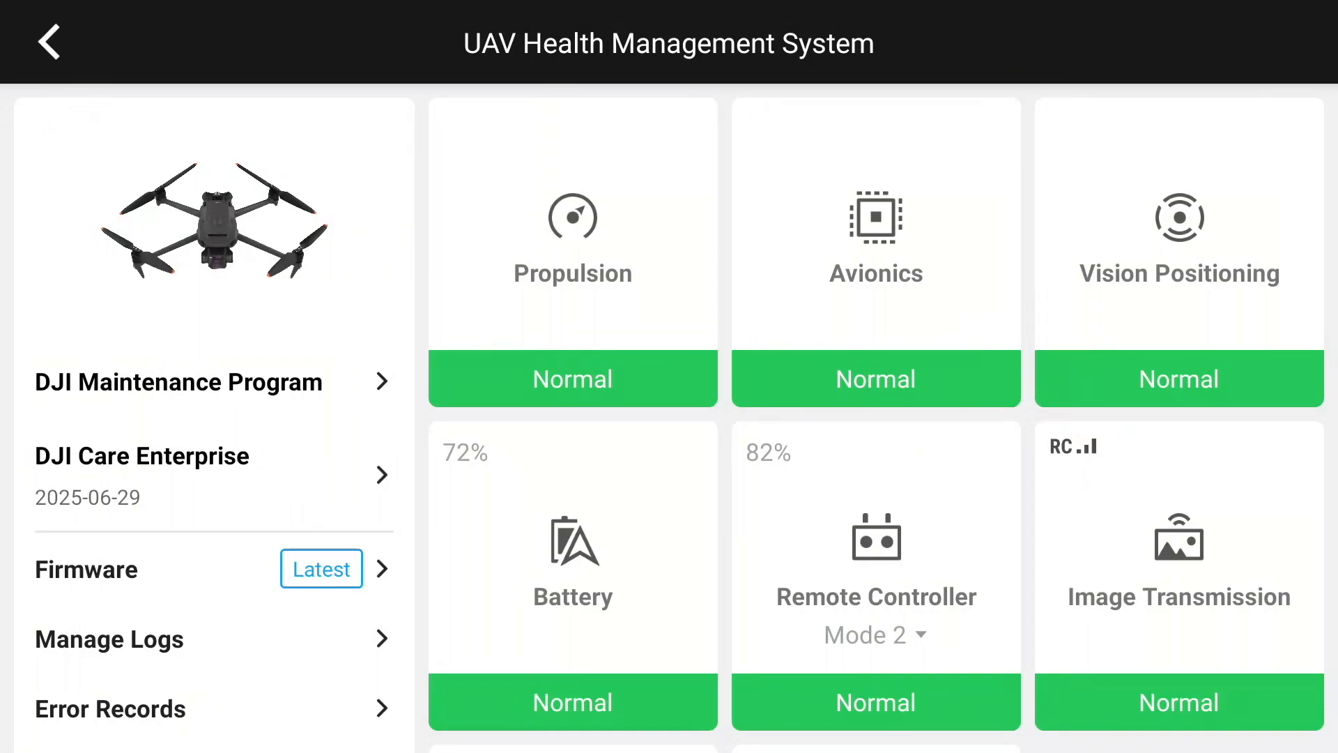
scroll(down, 3)
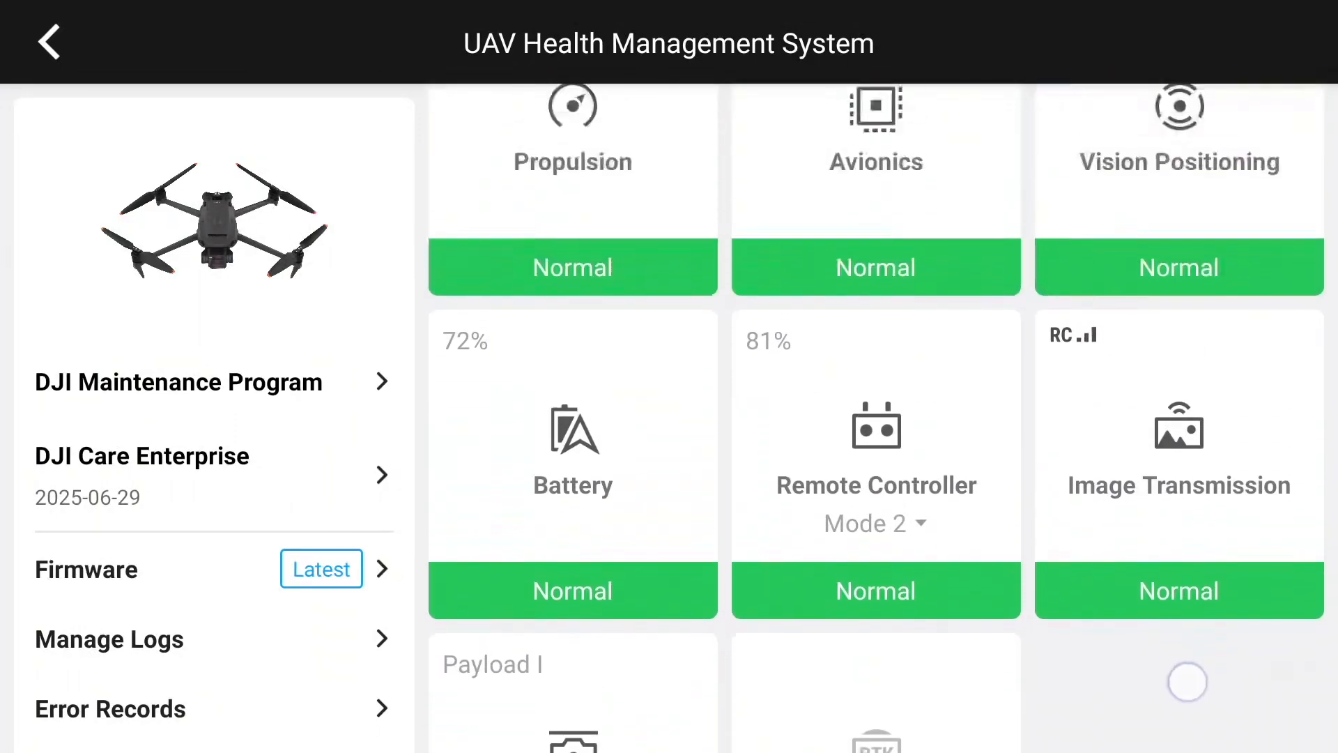
scroll(down, 3)
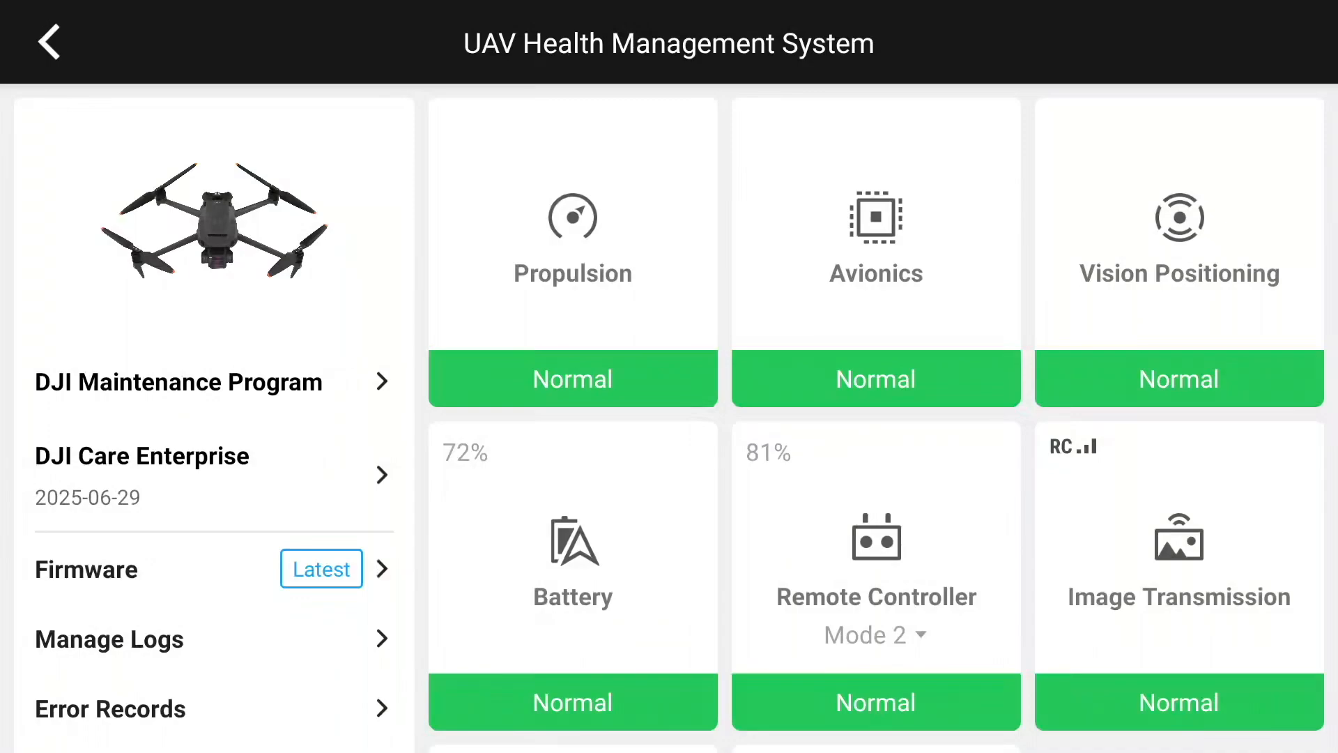
click(142, 457)
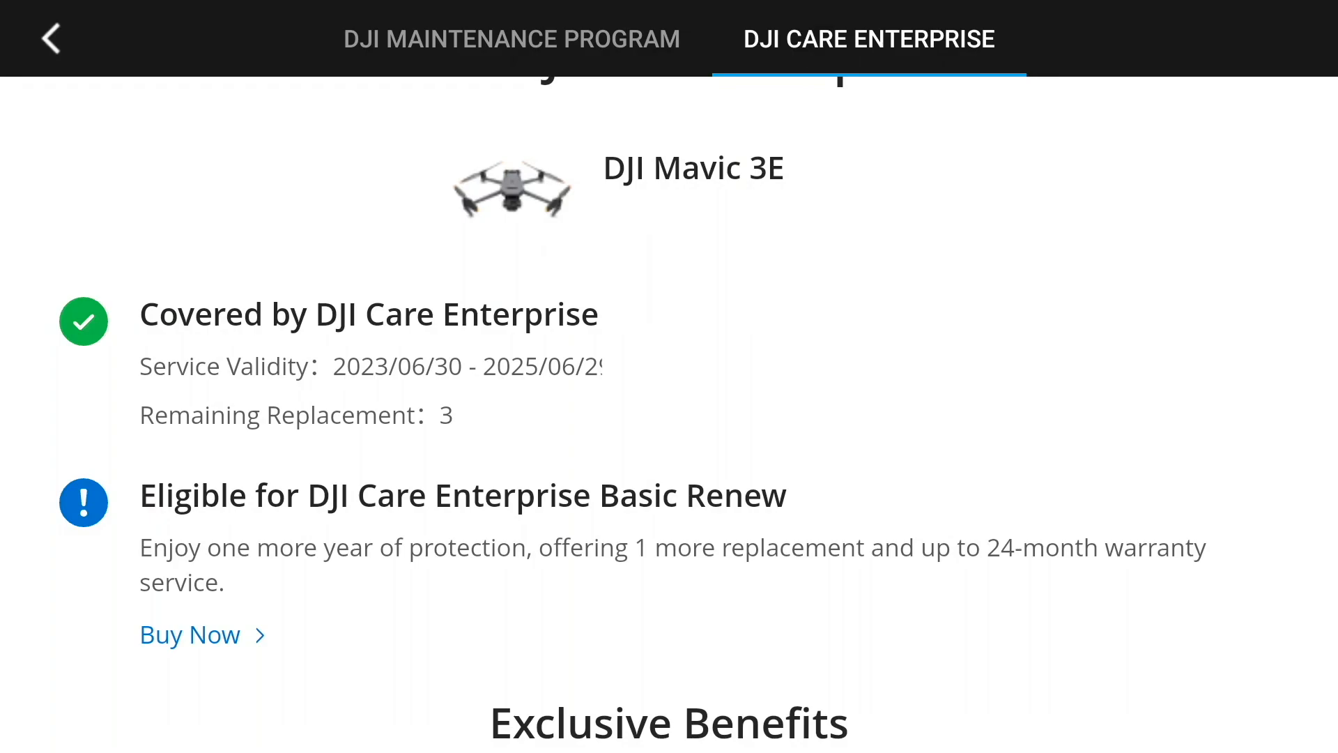
scroll(up, 3)
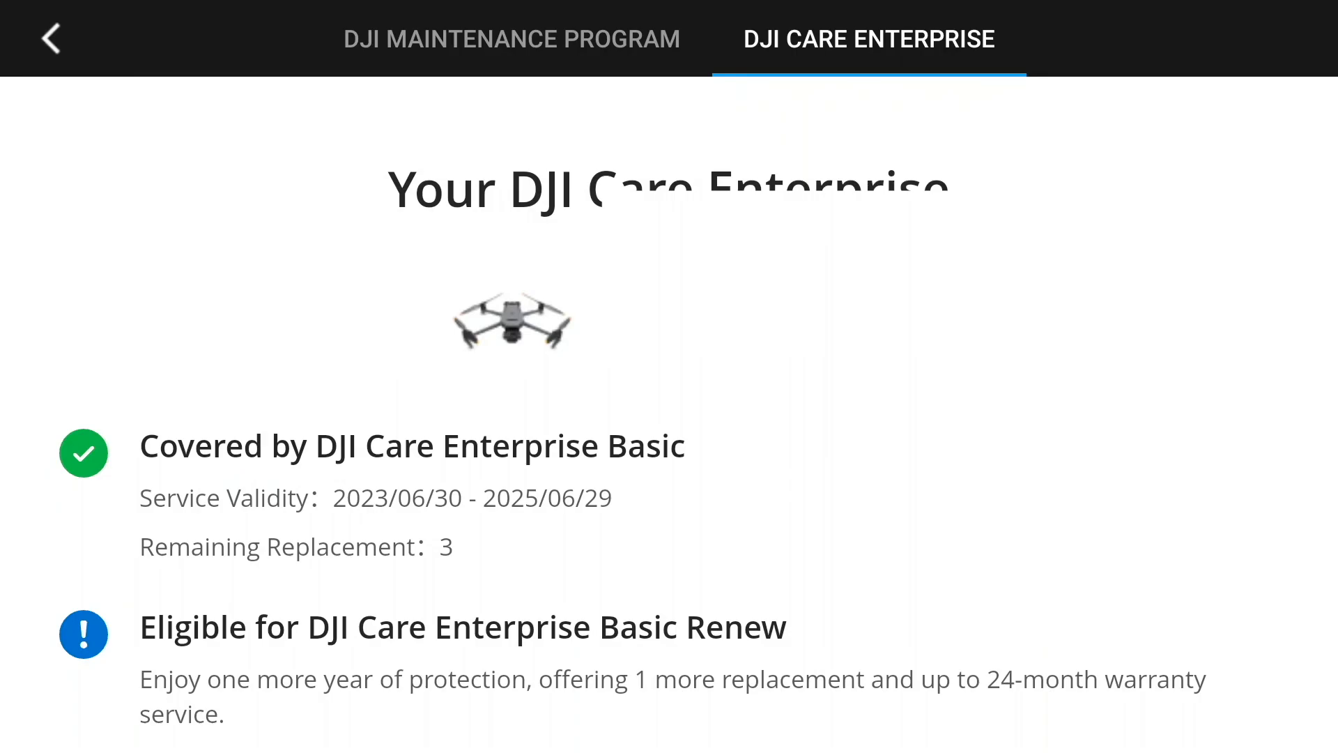
click(47, 40)
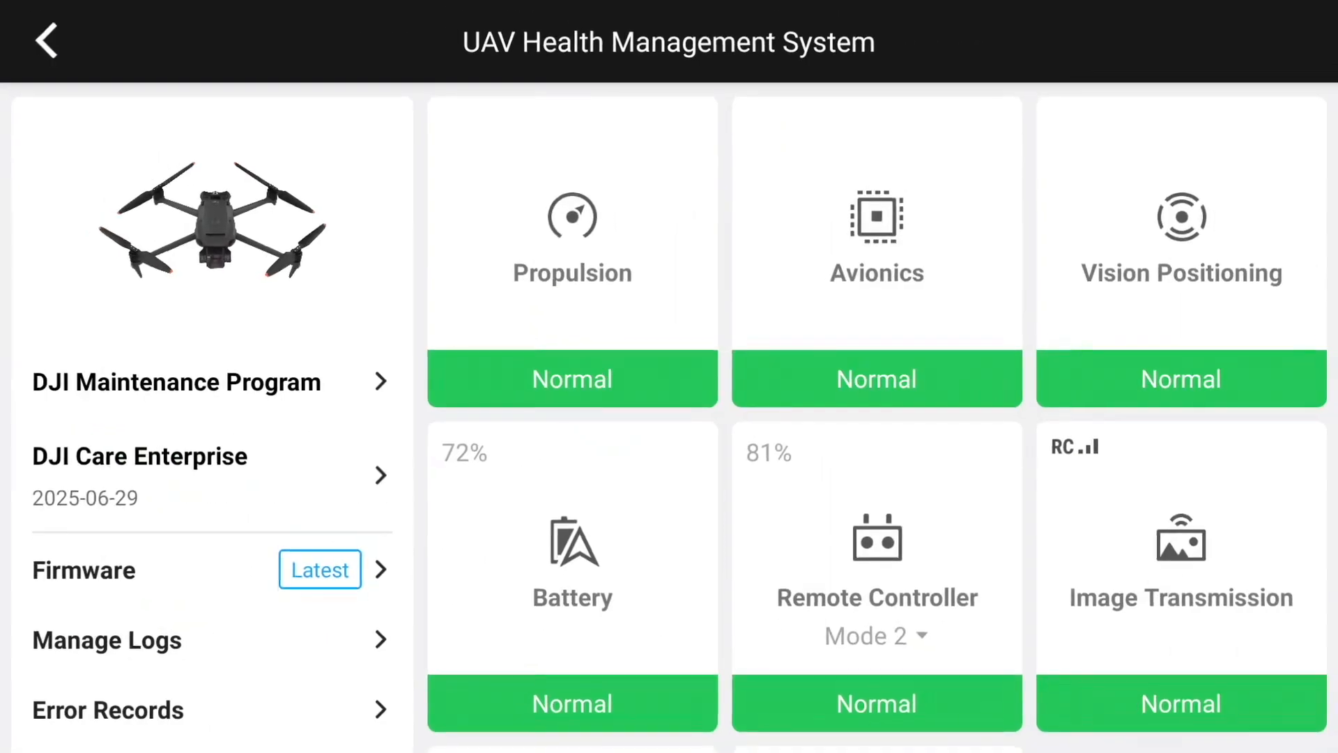
Step: Return to the app home screen and enter the live camera view
click(46, 40)
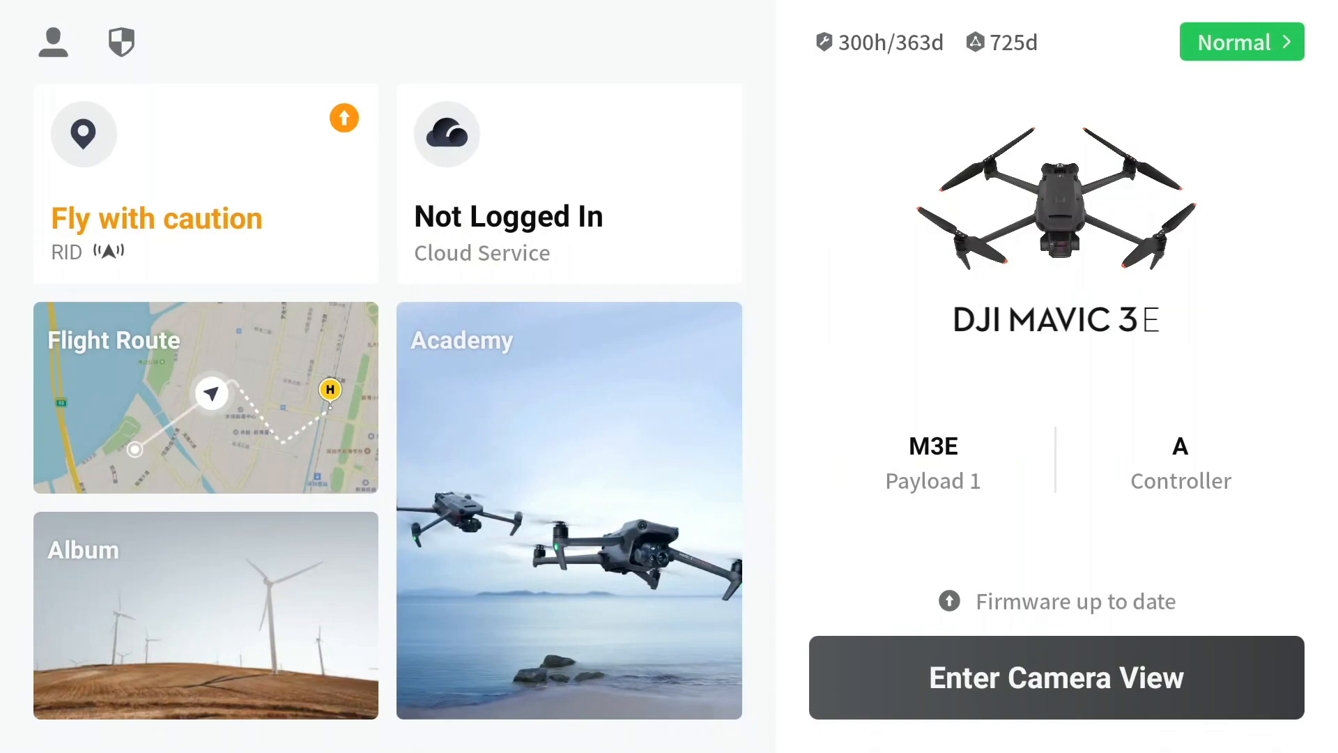
click(1242, 42)
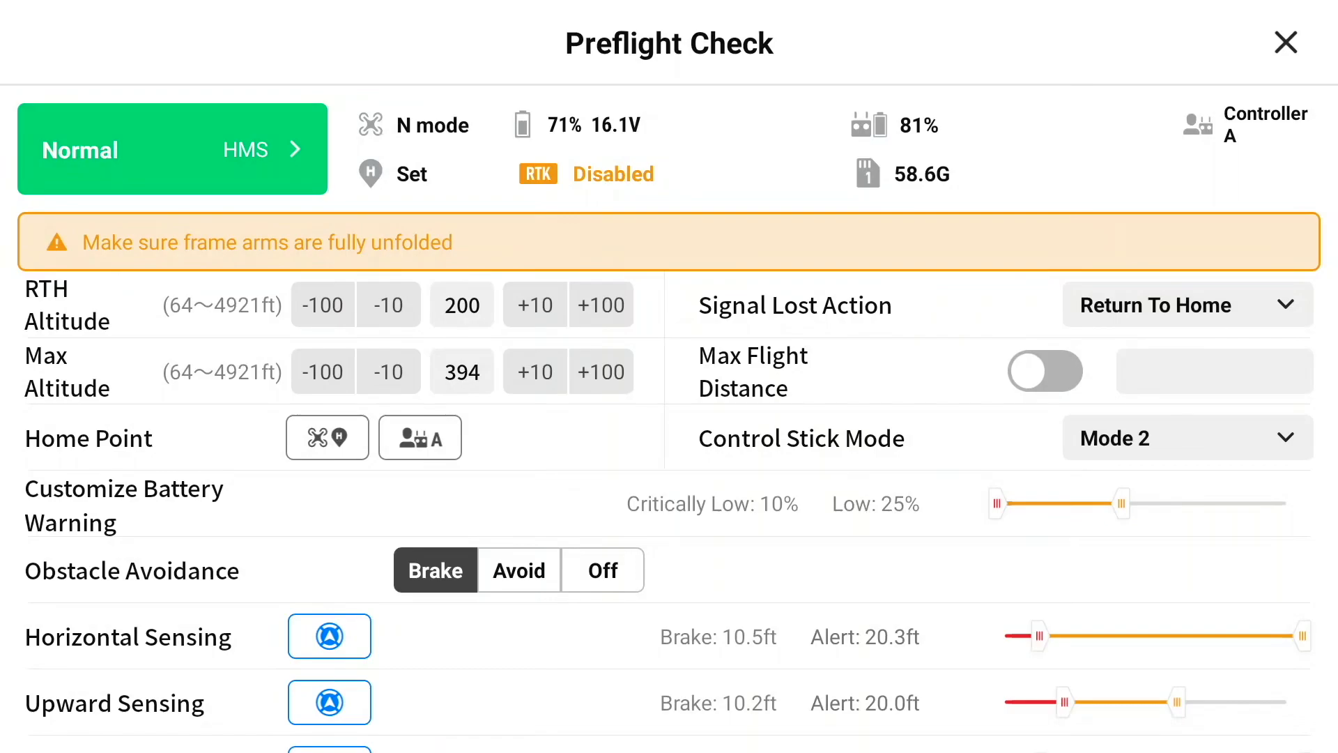
Step: Scroll through the Preflight Check list of aircraft status and limits
scroll(down, 3)
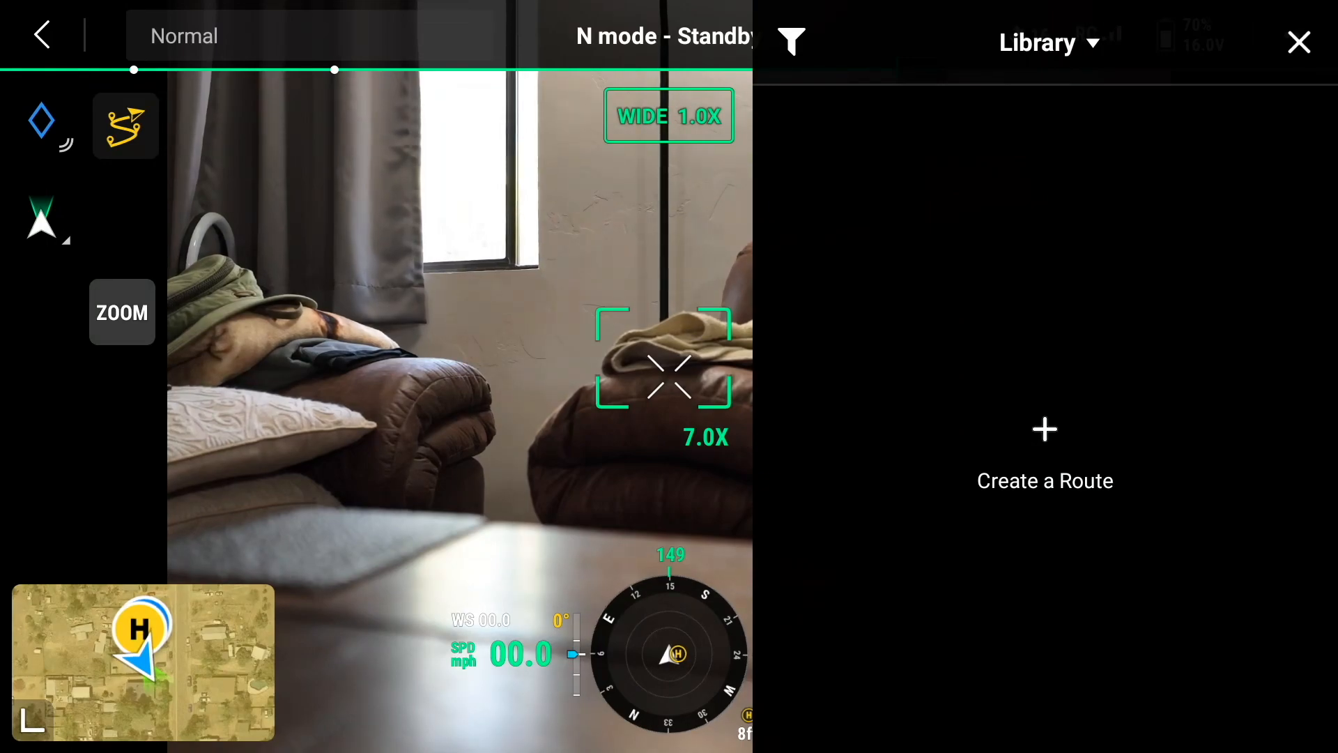
Step: Start creating a new flight route and choose the waypoint route type
click(1044, 451)
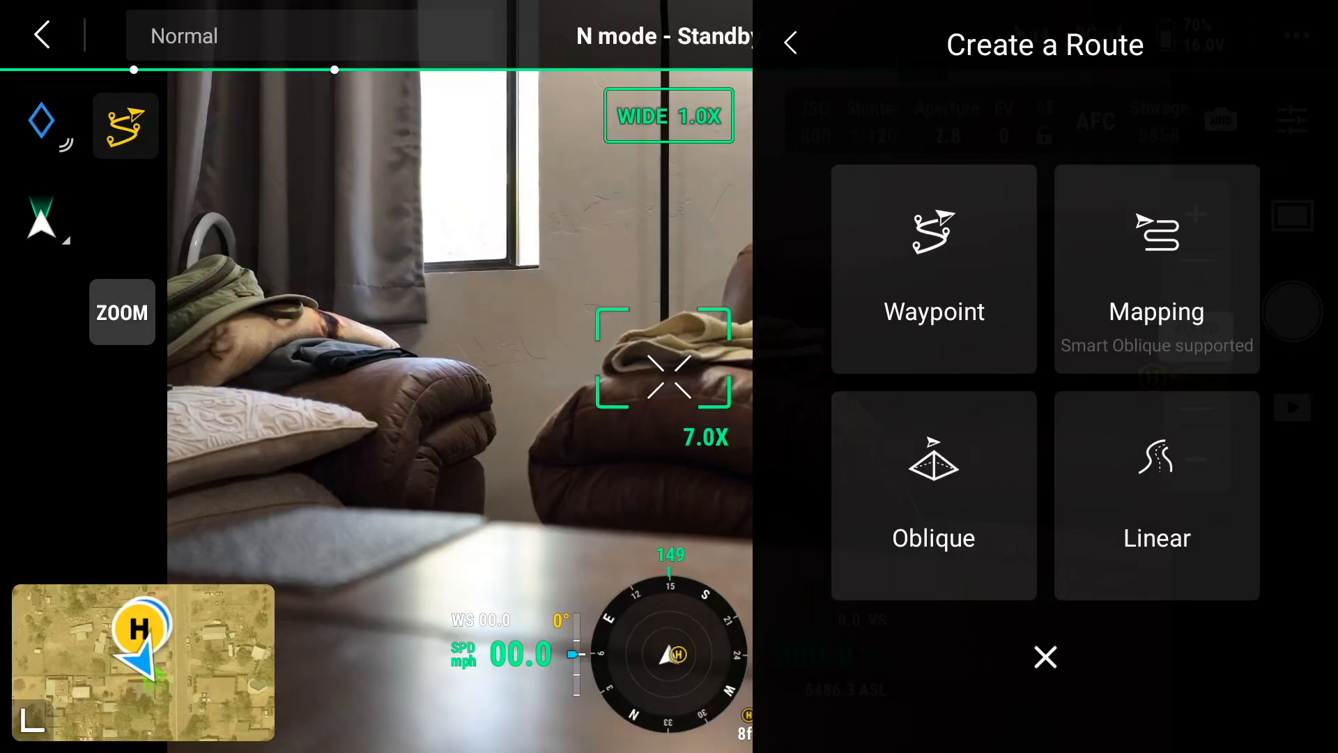
click(934, 269)
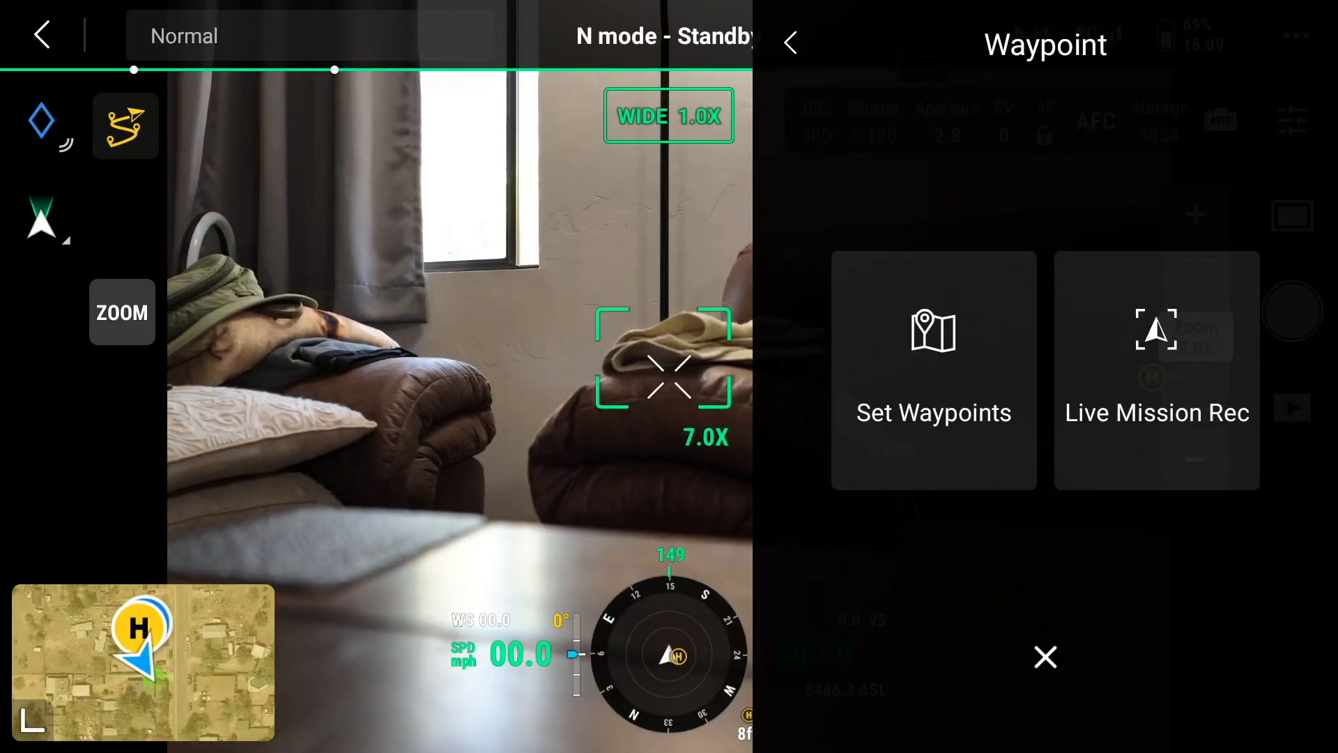
Step: Close the waypoint options, enlarge the map, then return to the live camera feed
click(1044, 657)
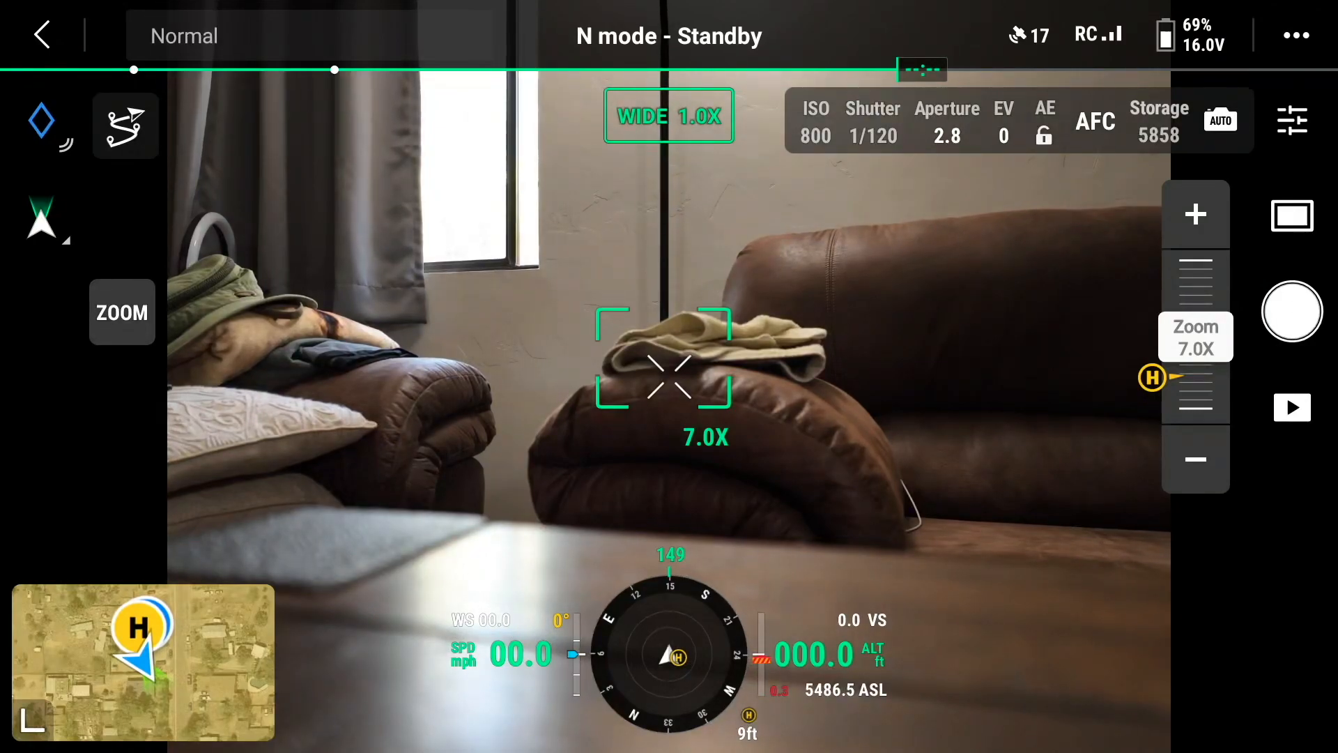
click(142, 661)
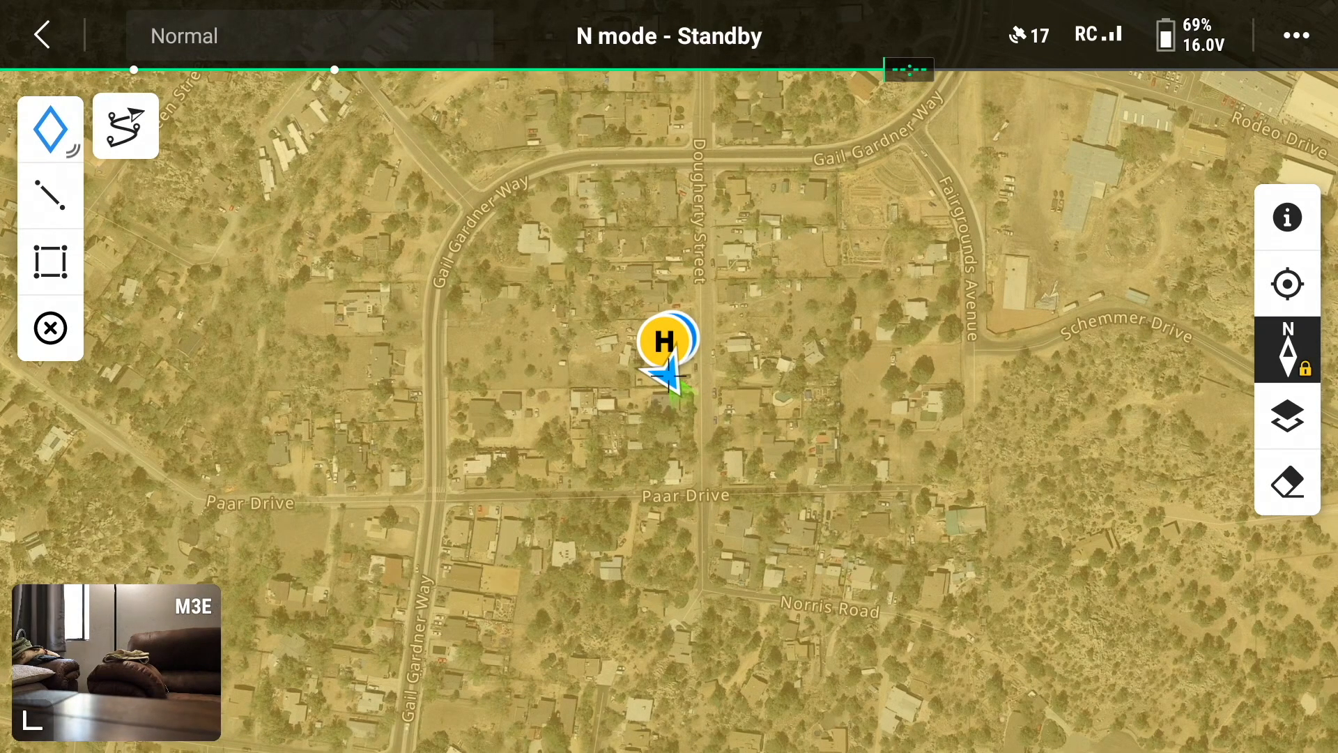
click(116, 661)
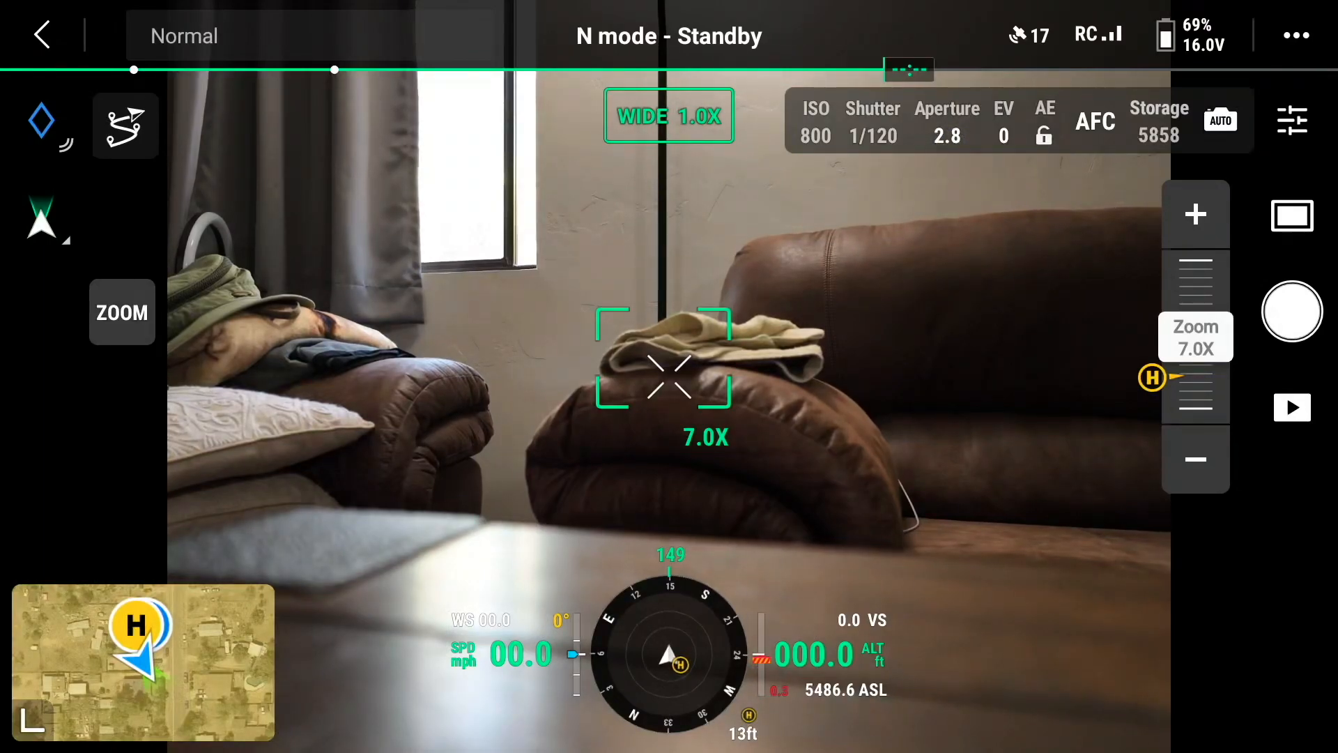
click(1221, 120)
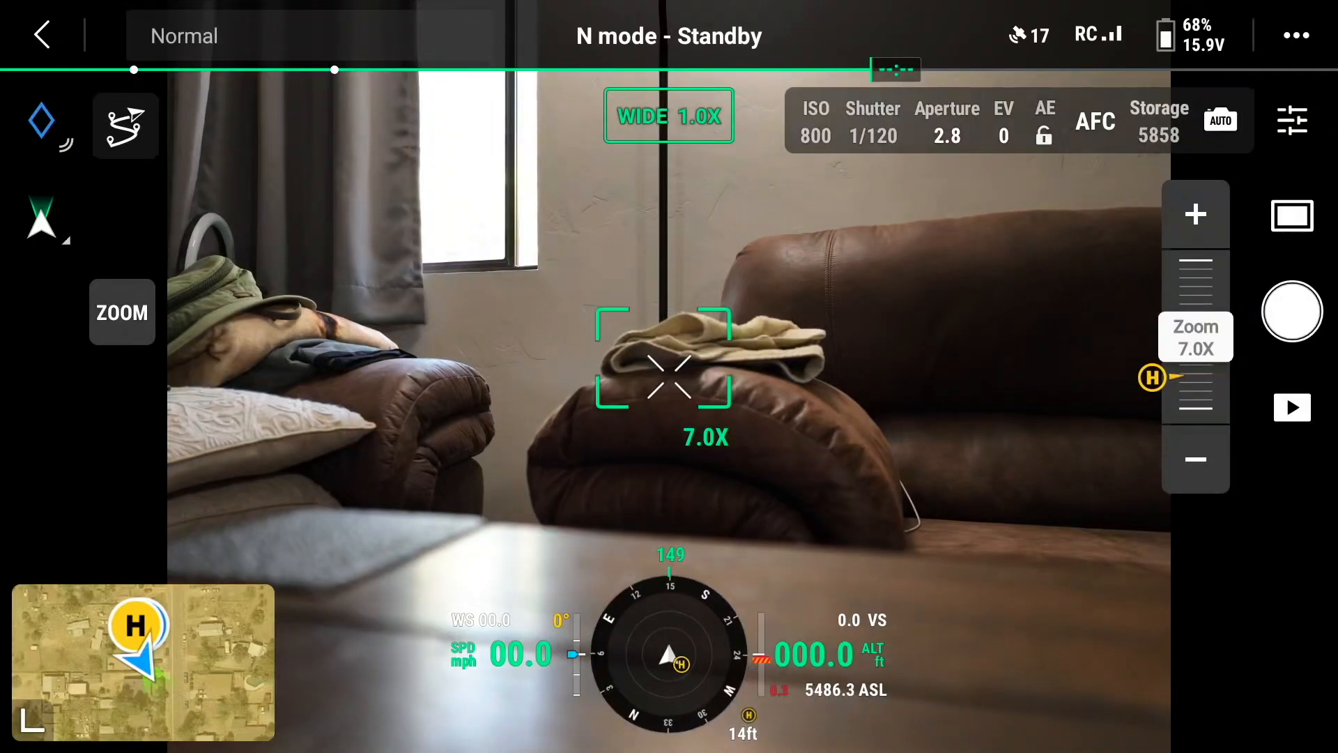
Step: Set photo mode to Timed at 10s, then try Pano, which is refused while grounded
click(1290, 215)
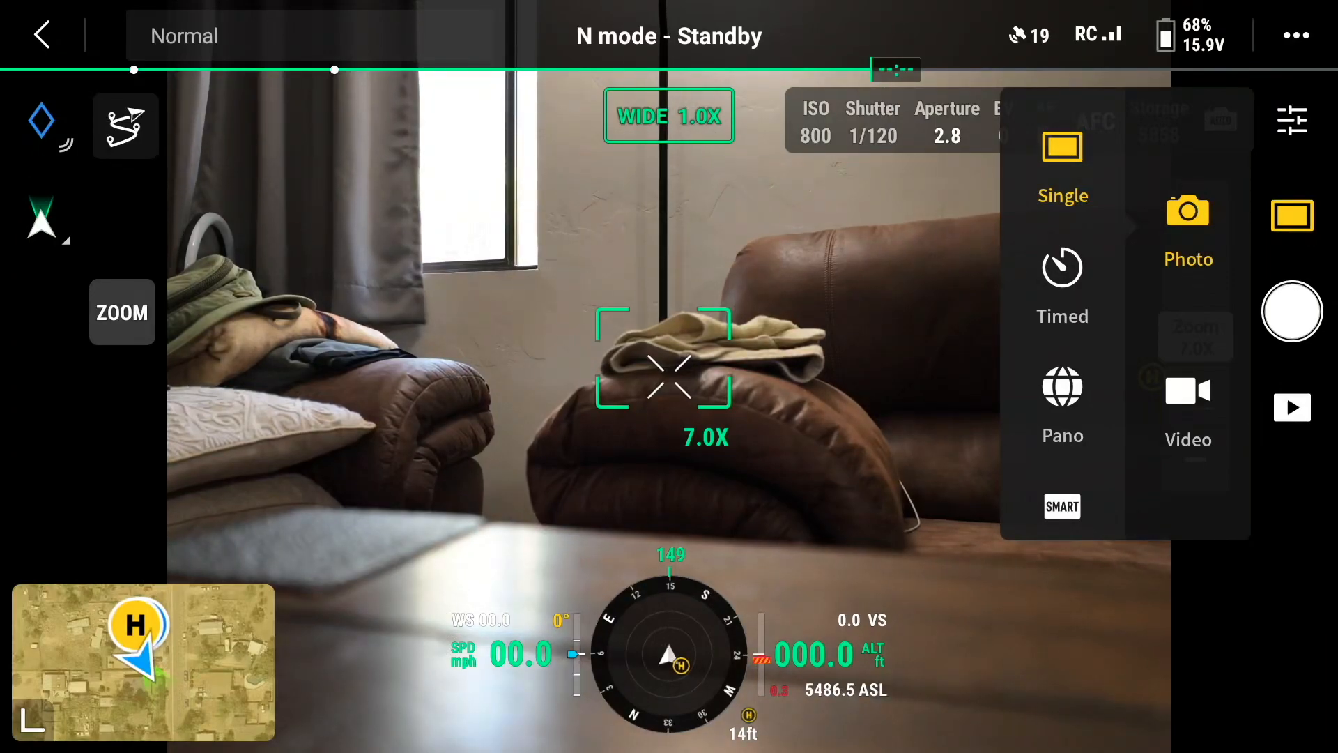
click(1062, 281)
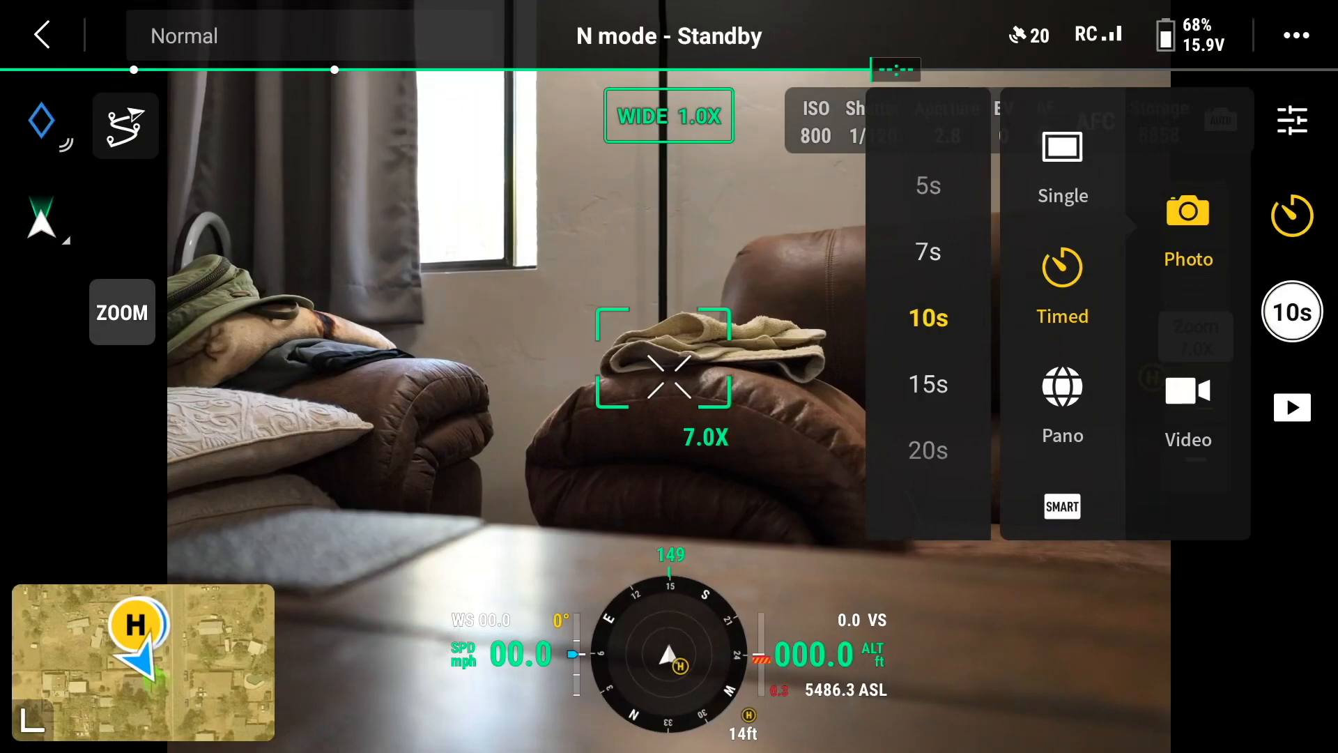
click(1062, 397)
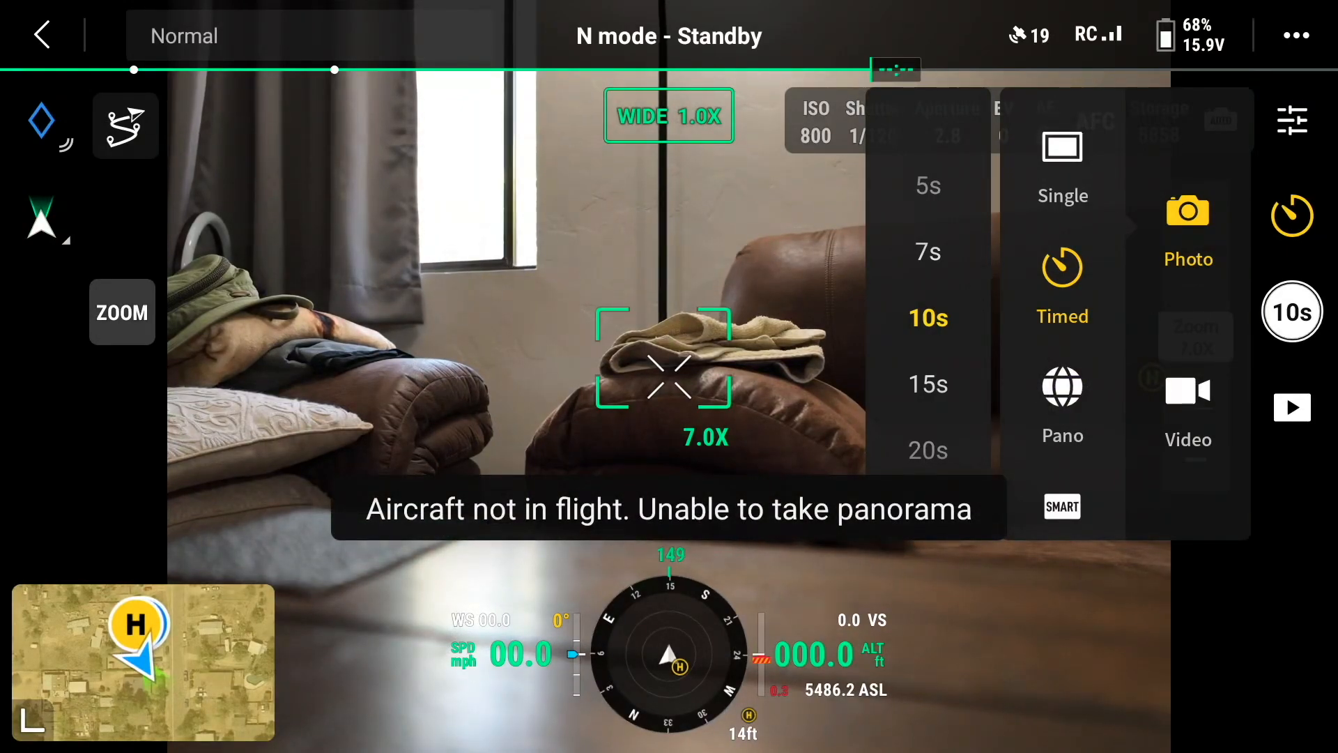
click(1062, 389)
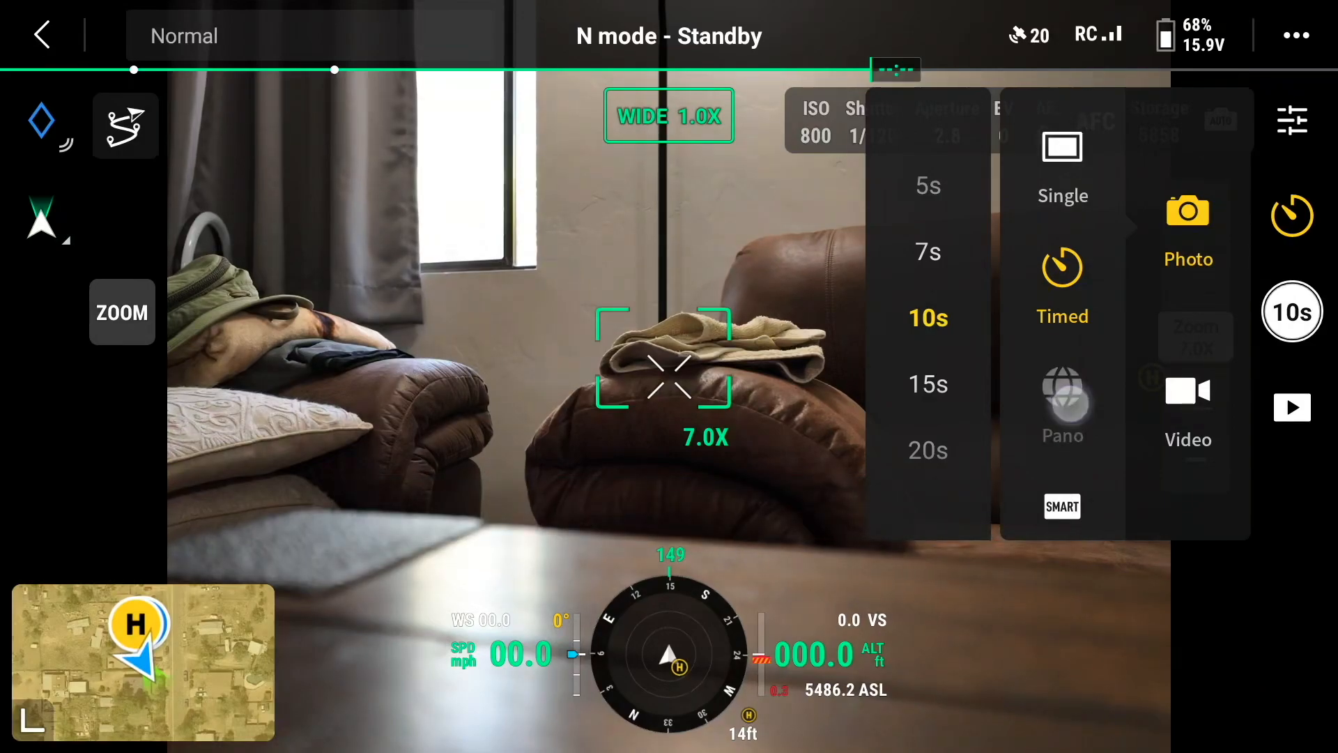
click(1062, 395)
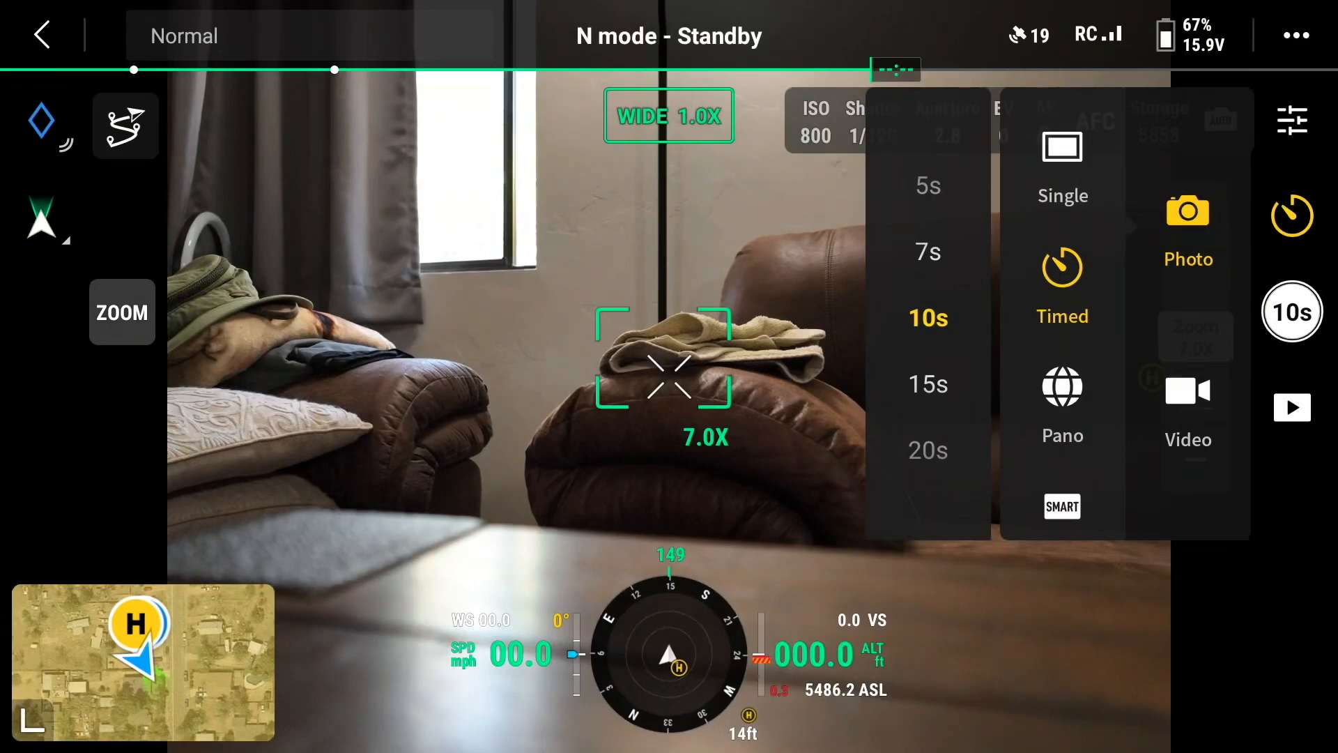
Step: Scroll to the Smart and High-Res Grid photo modes and return to Single
scroll(down, 3)
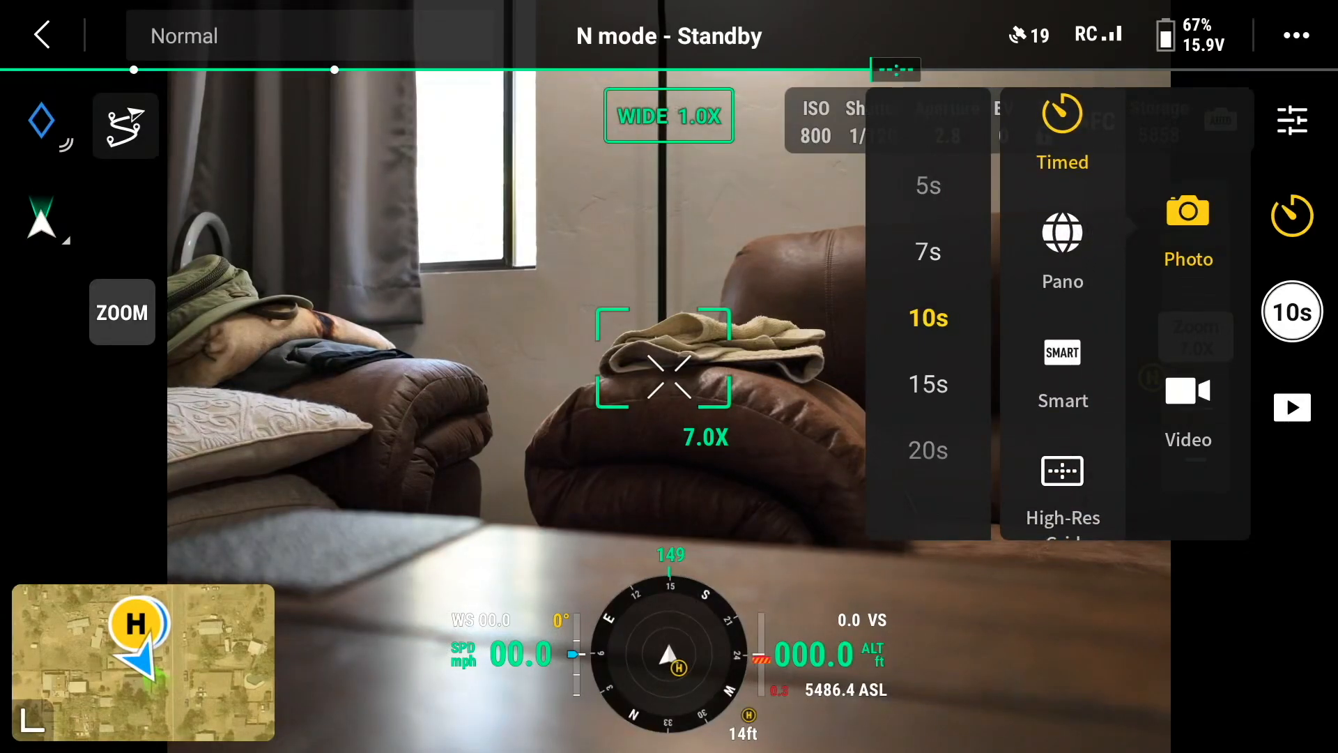
click(1063, 375)
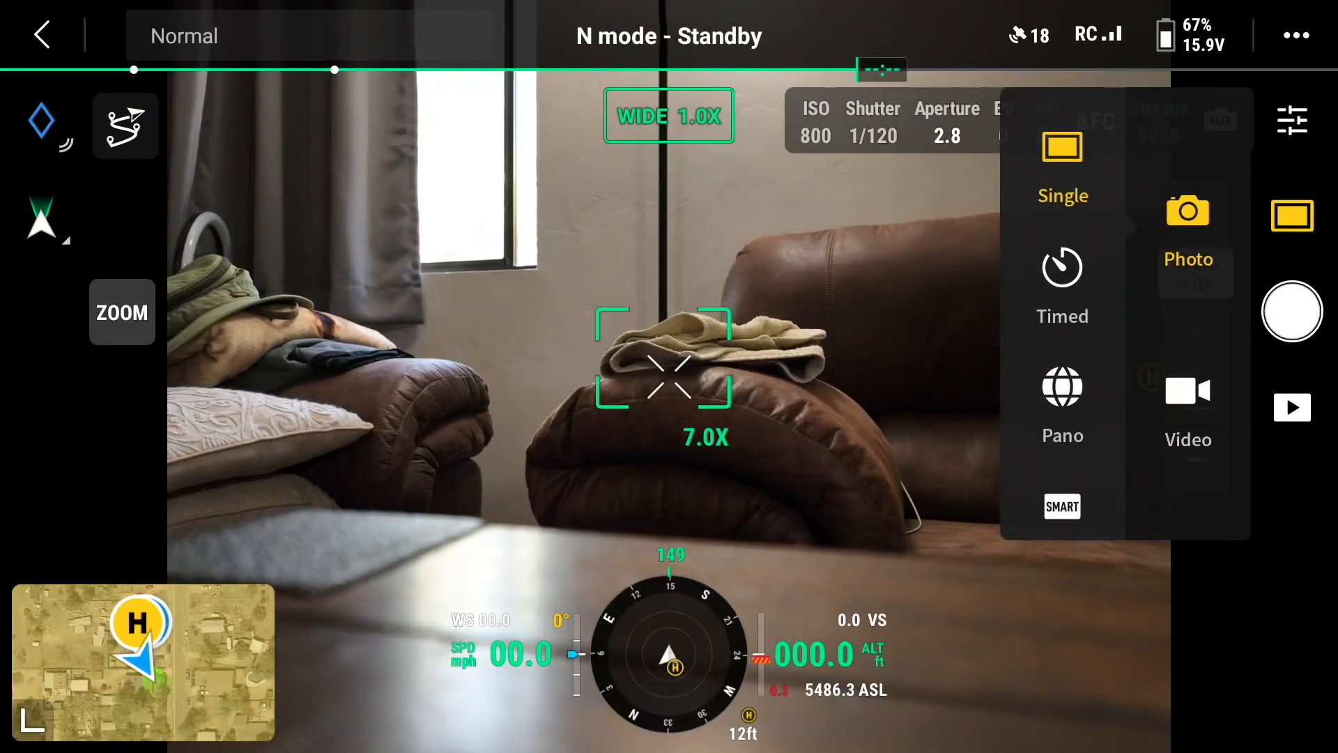
Step: Switch the camera from photo to video mode
click(1184, 402)
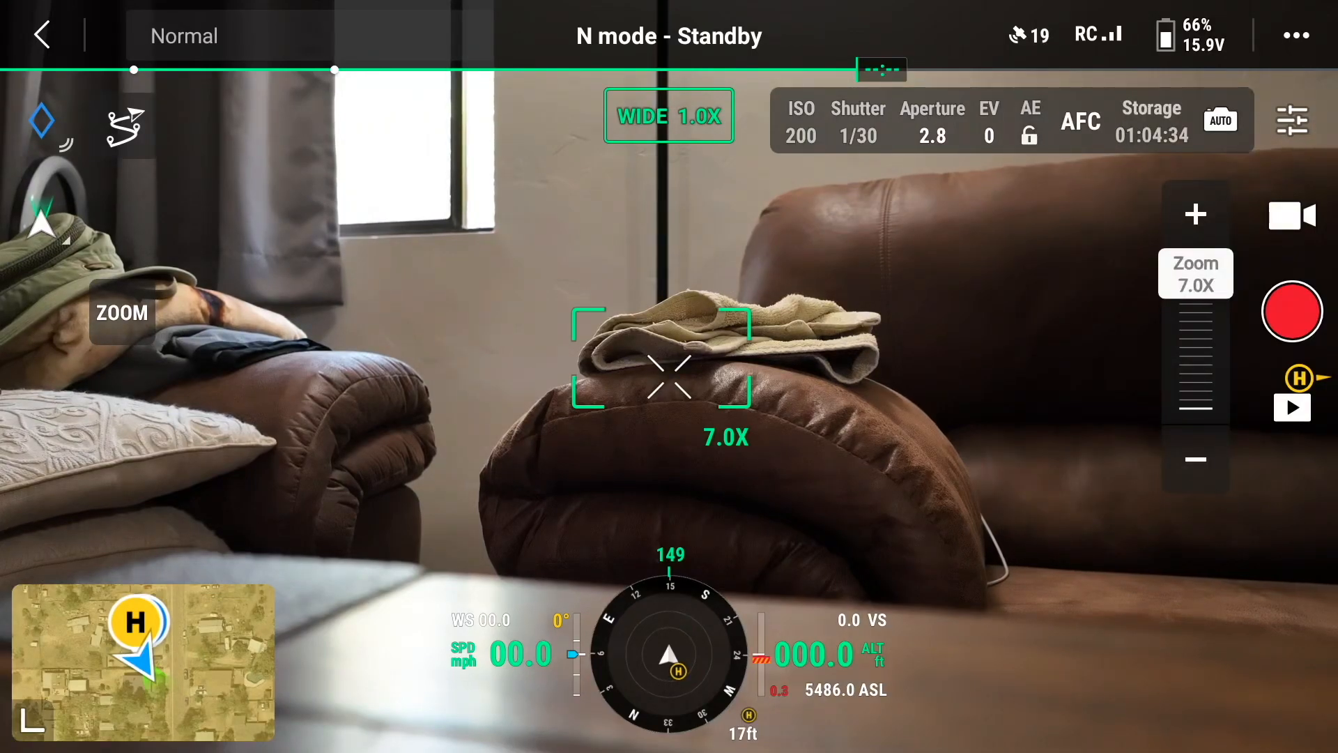
Step: Open the camera settings on the video tab, showing MP4 format
click(1292, 216)
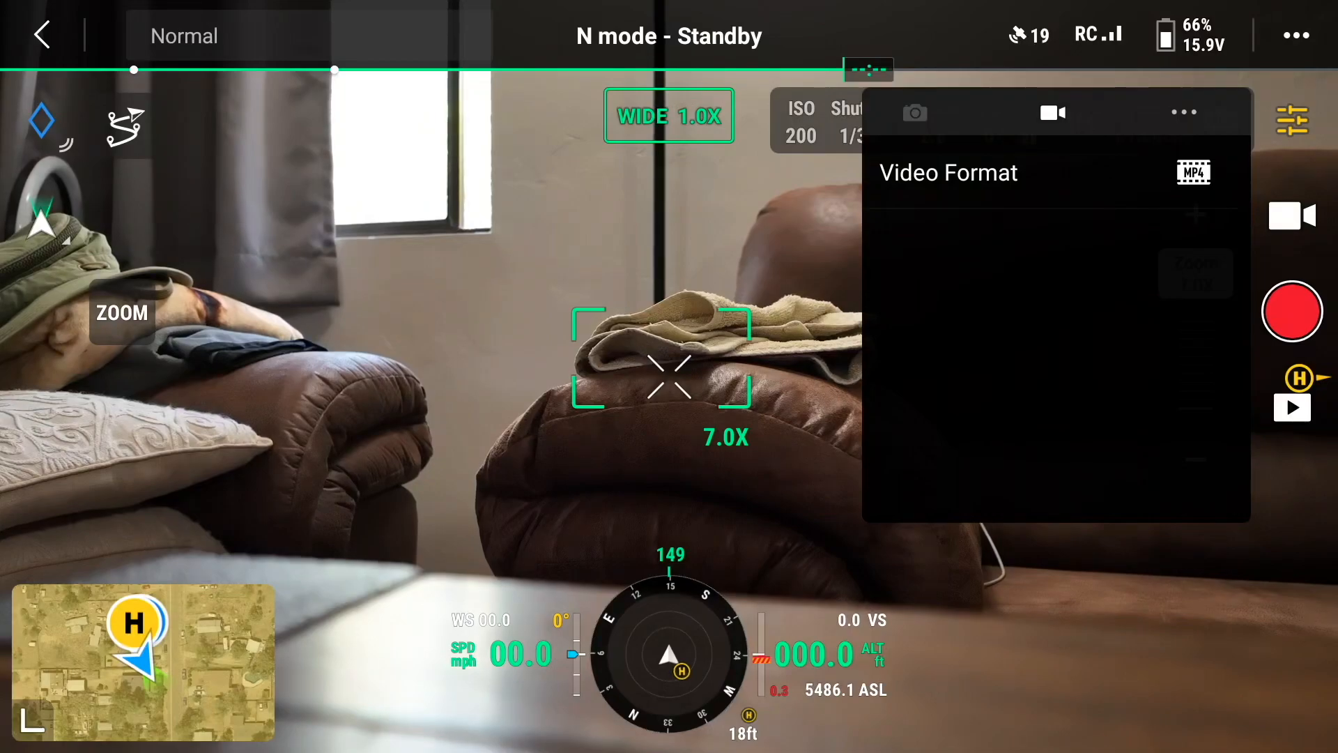
Step: Switch the camera settings to the general tab with caption and gimbal-lock options
click(1183, 111)
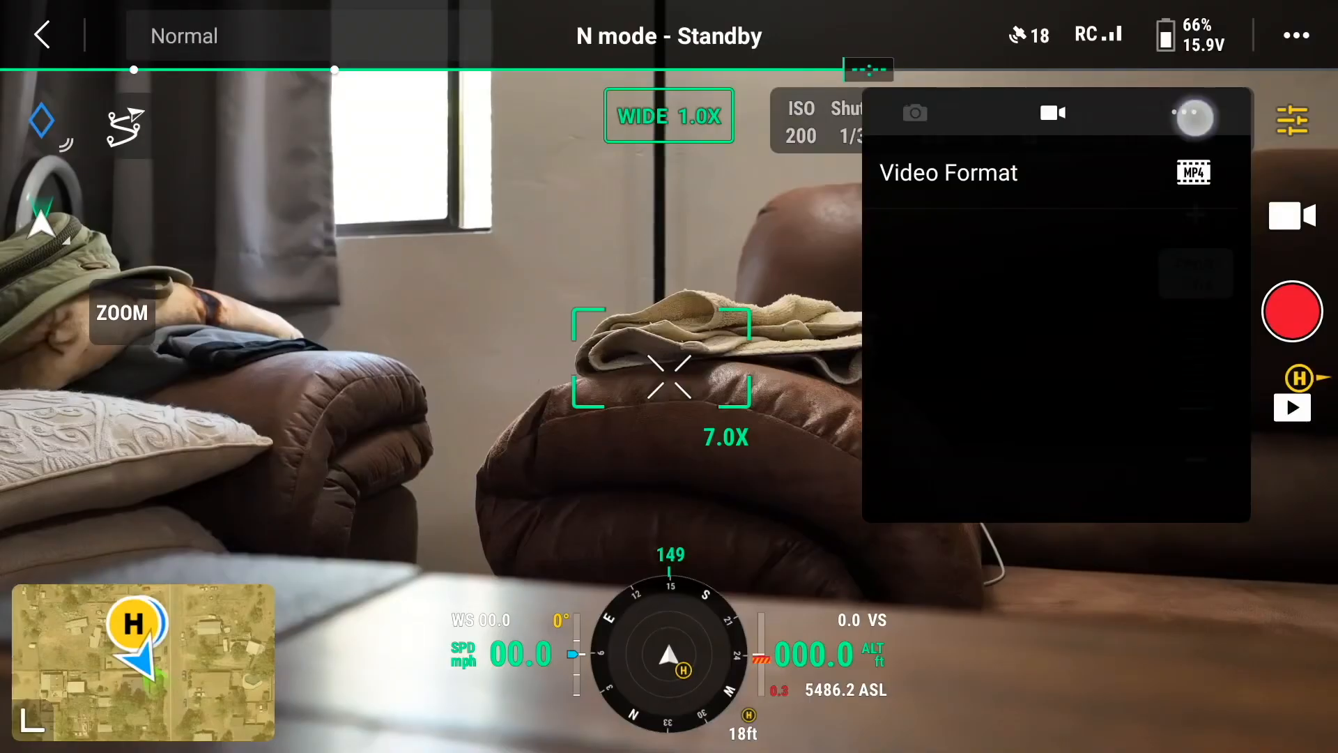
click(1195, 115)
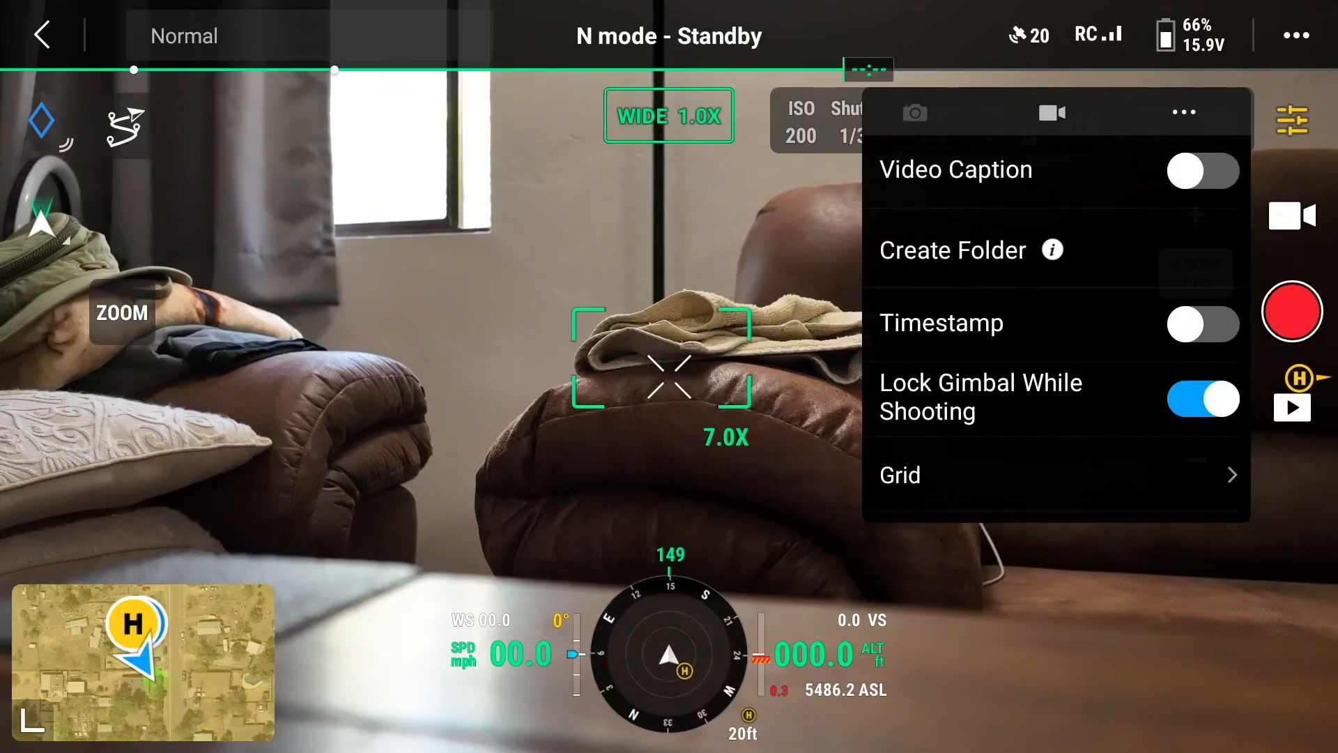
Step: Scroll through Video Caption, Timestamp and Lock Gimbal options, then reopen the camera settings
scroll(up, 3)
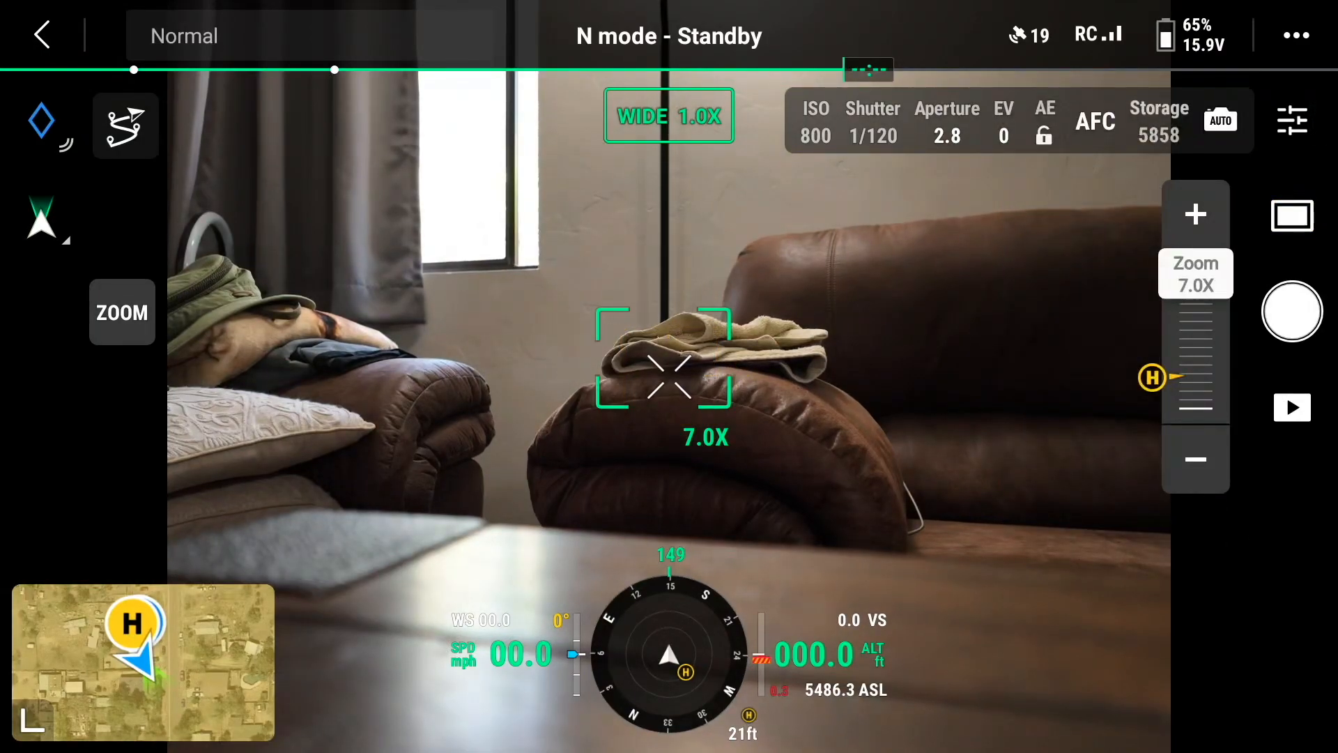
click(1293, 120)
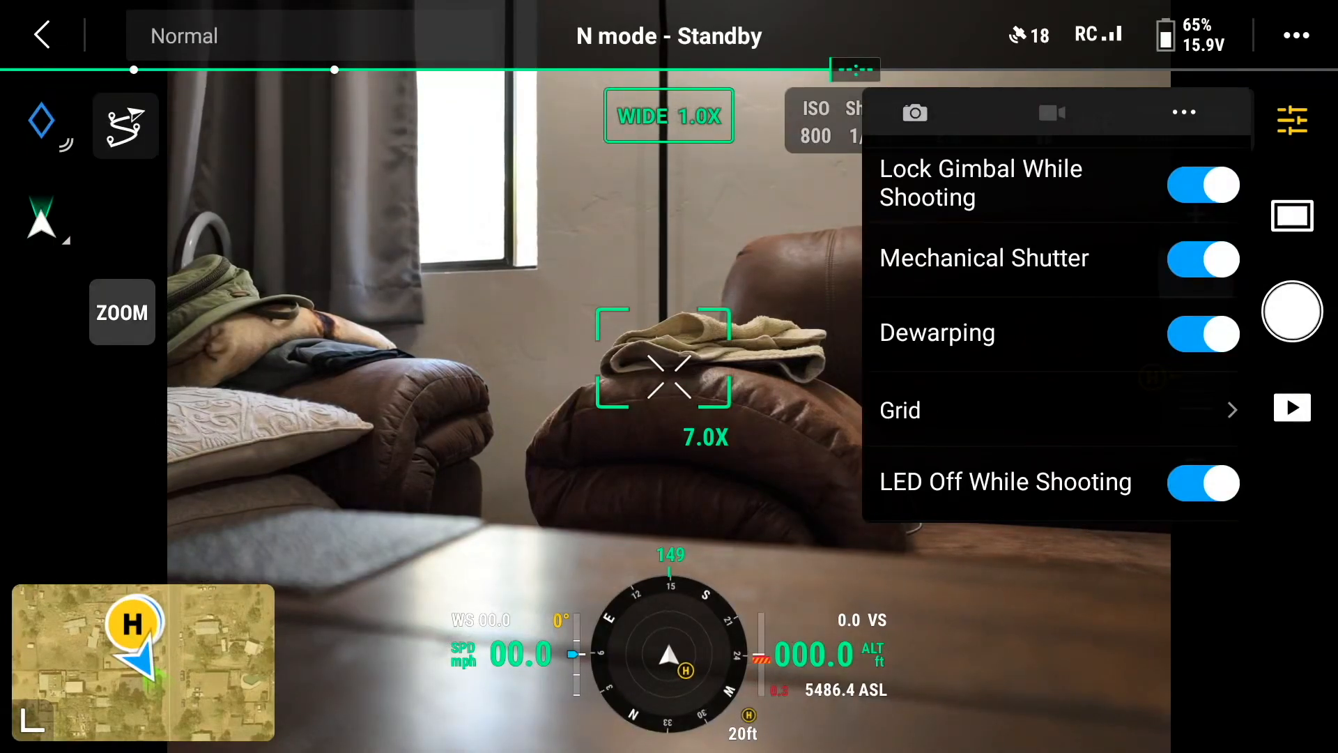
Step: Scroll down, choose Format Memory Card and confirm the format prompt with OK
scroll(down, 3)
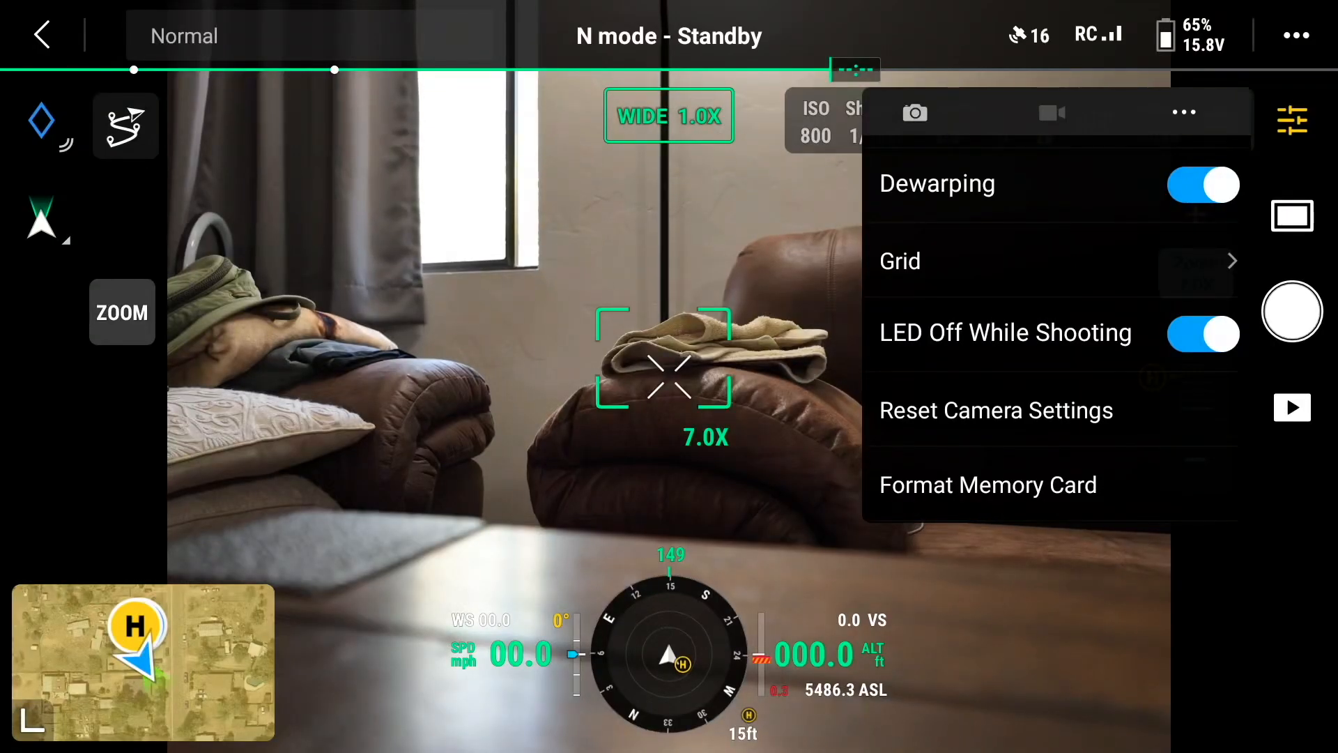
click(987, 485)
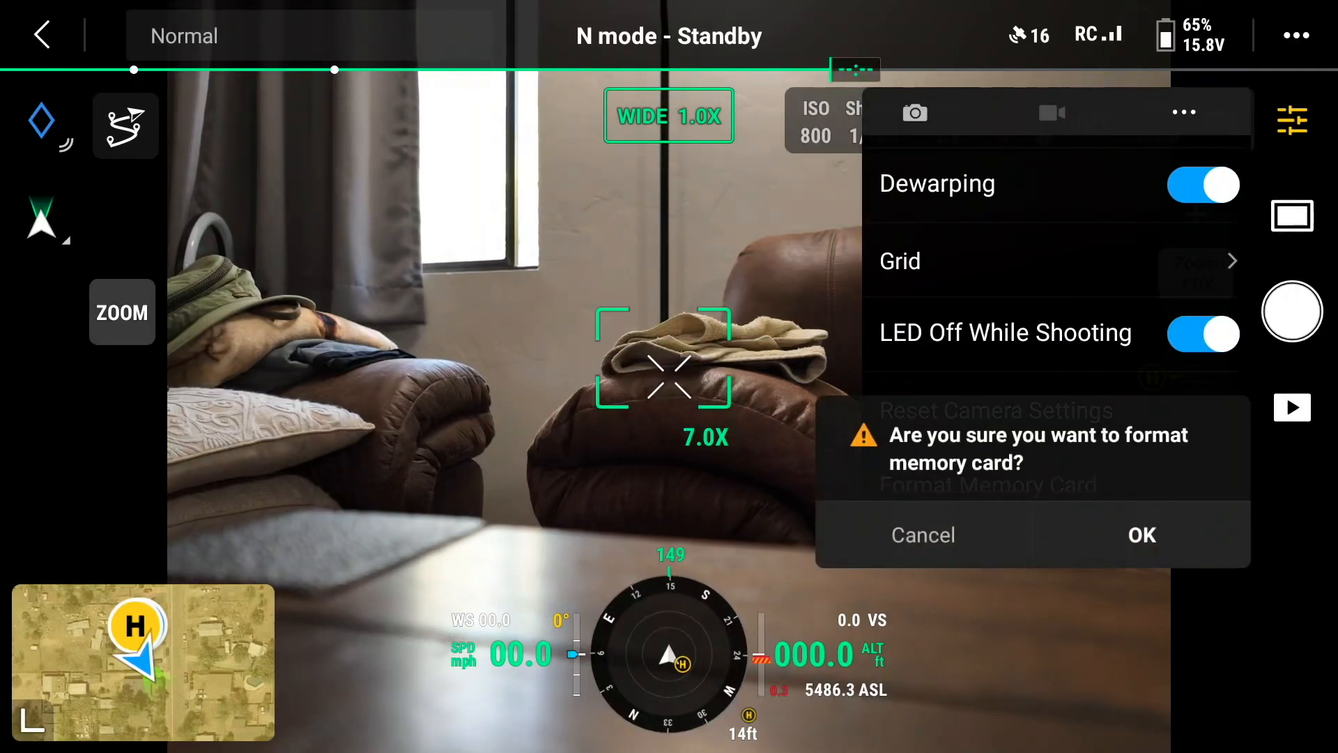
click(1142, 535)
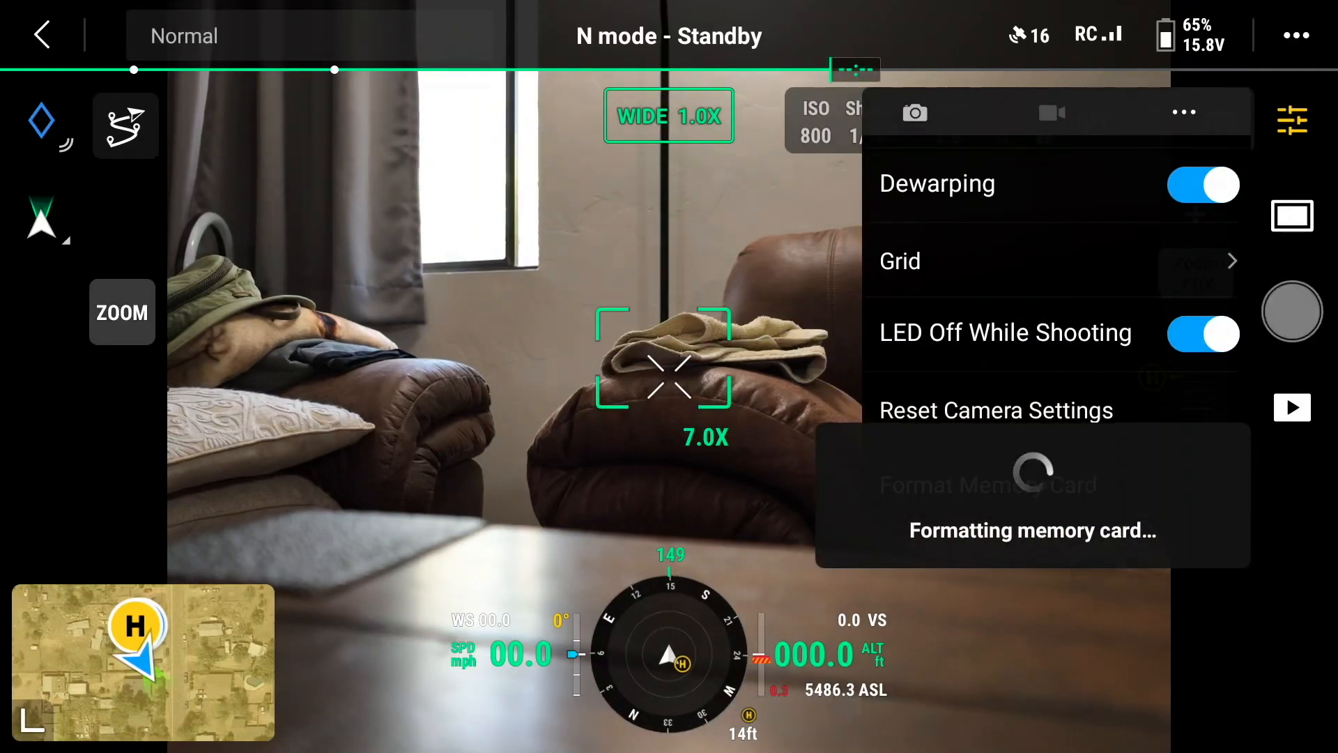